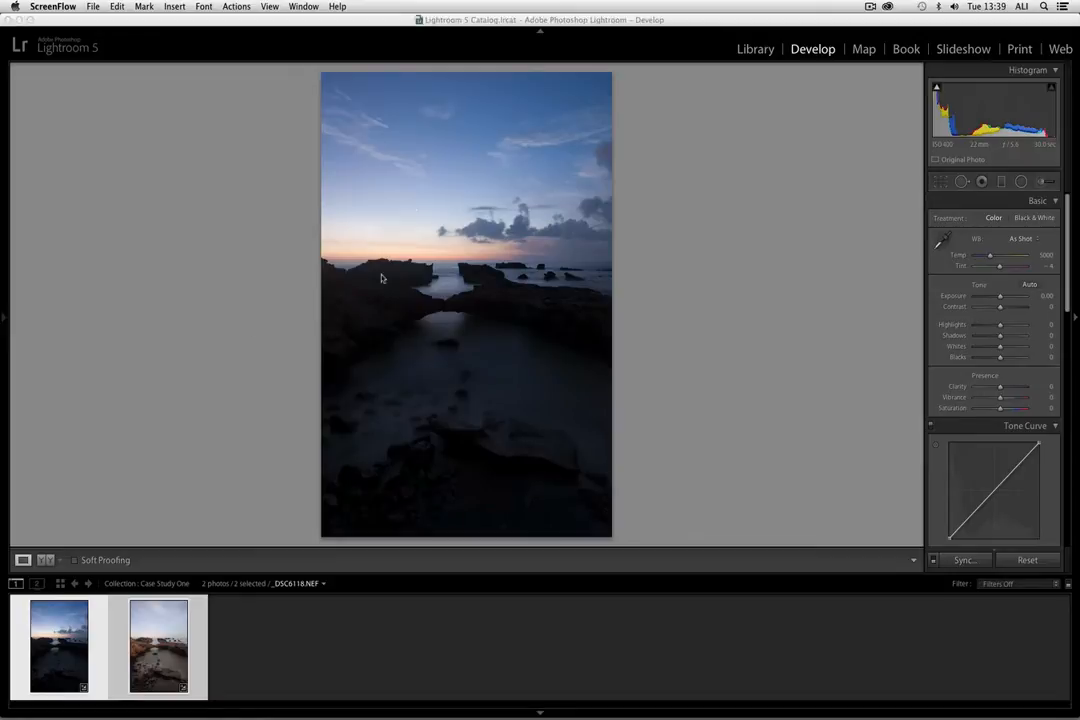
mouse_move(512, 204)
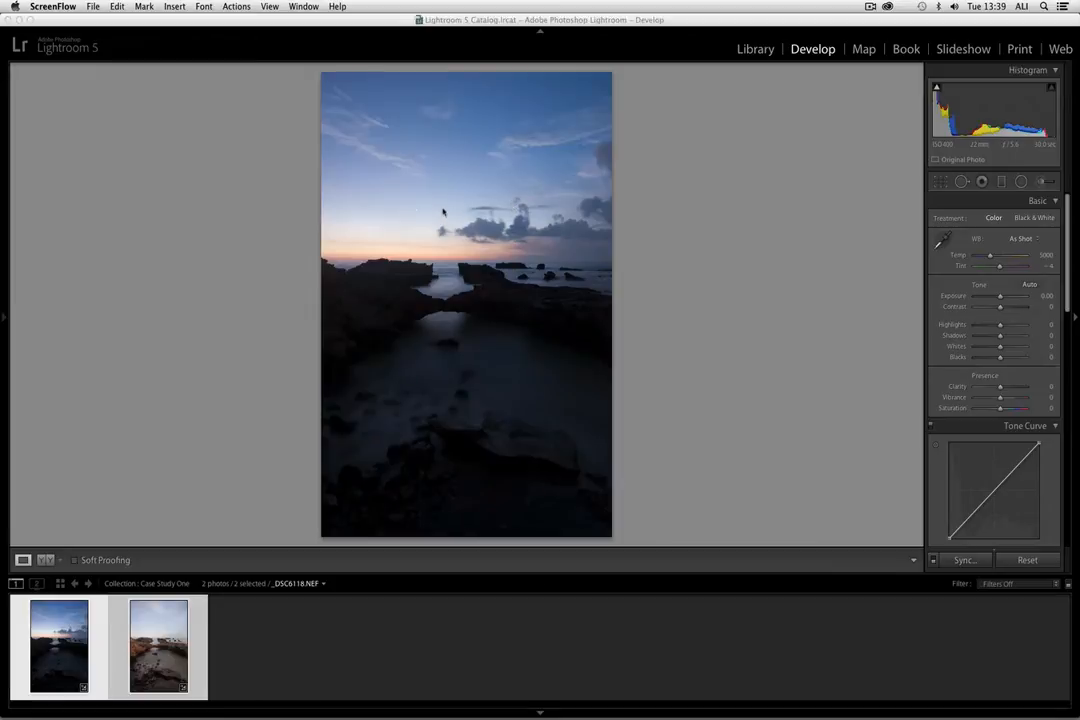
Step: Inspect the sky, then place a graduated filter on the bright exposure and lower its sky exposure
click(426, 212)
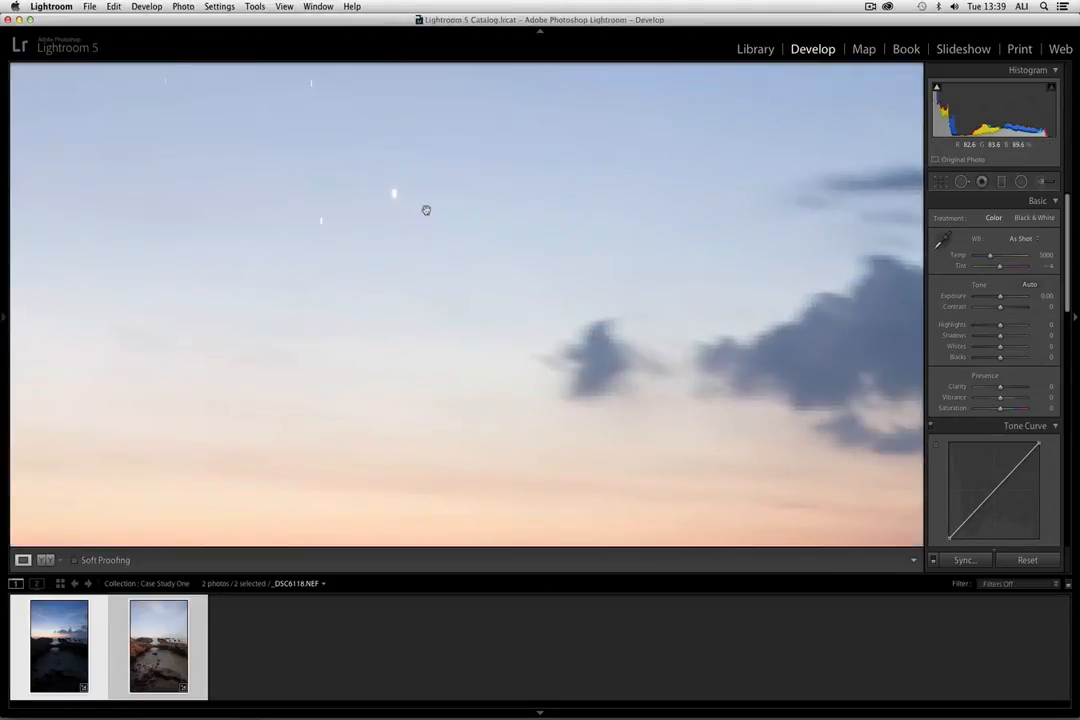
click(160, 650)
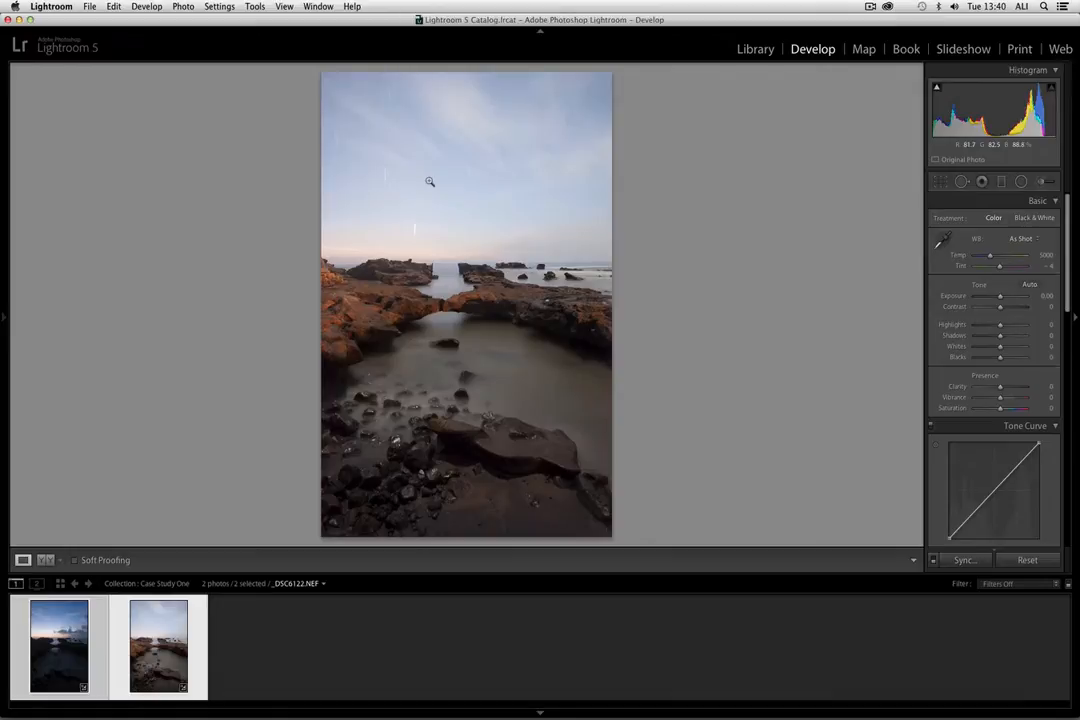
mouse_move(430, 188)
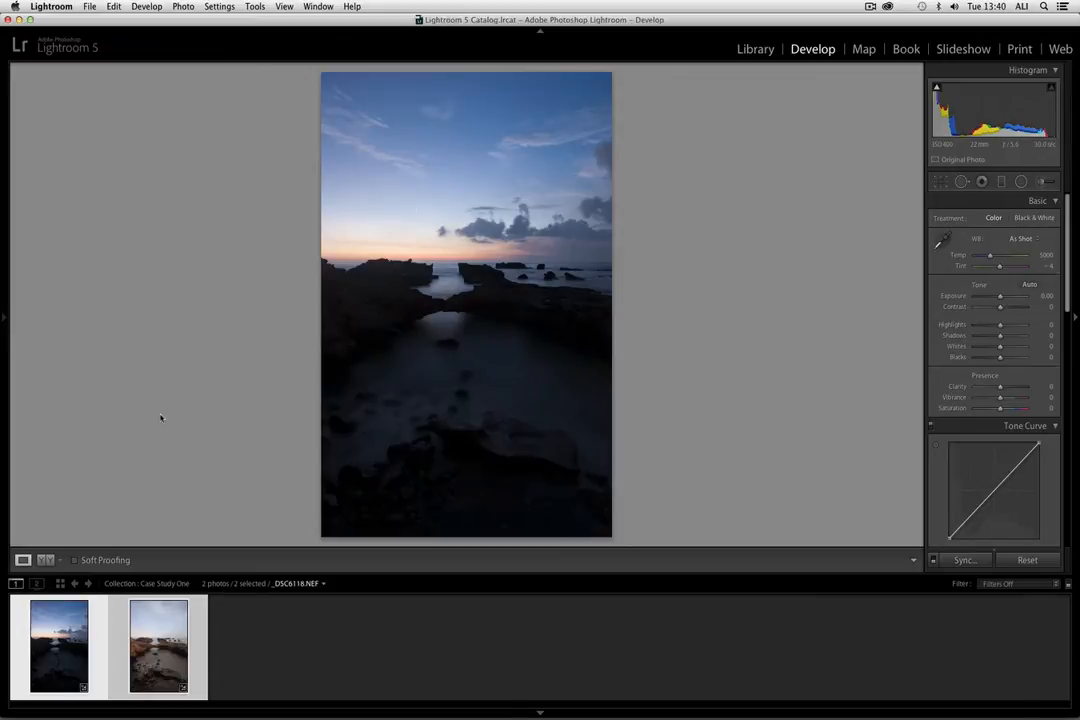
mouse_move(418, 390)
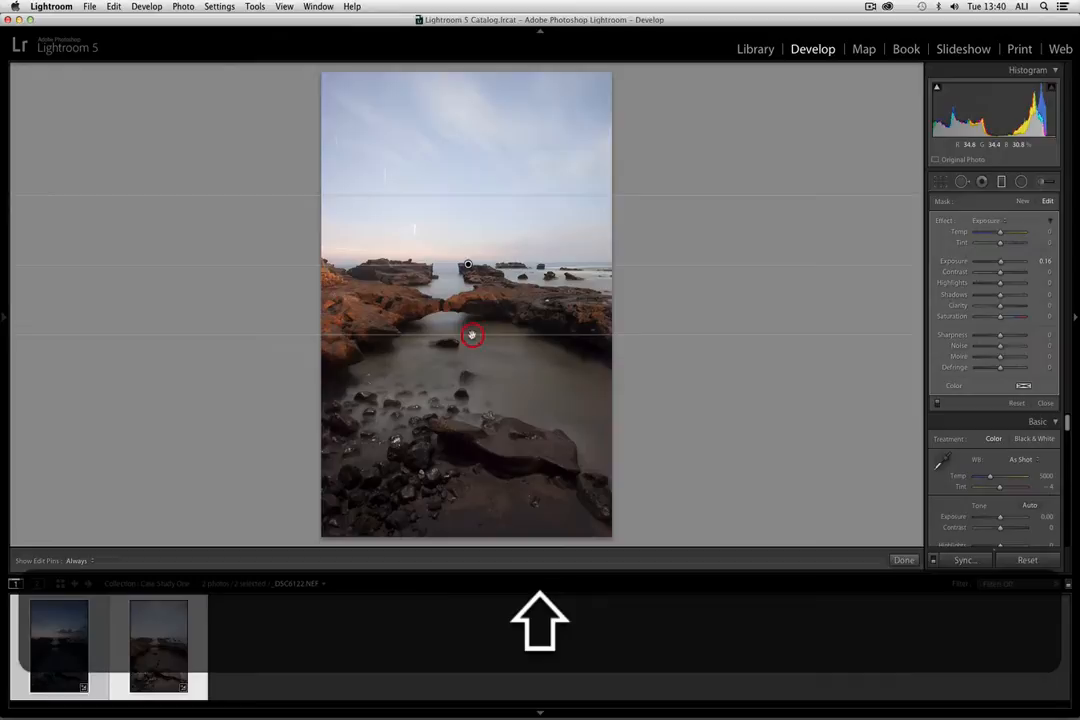
drag(1000, 260, 992, 260)
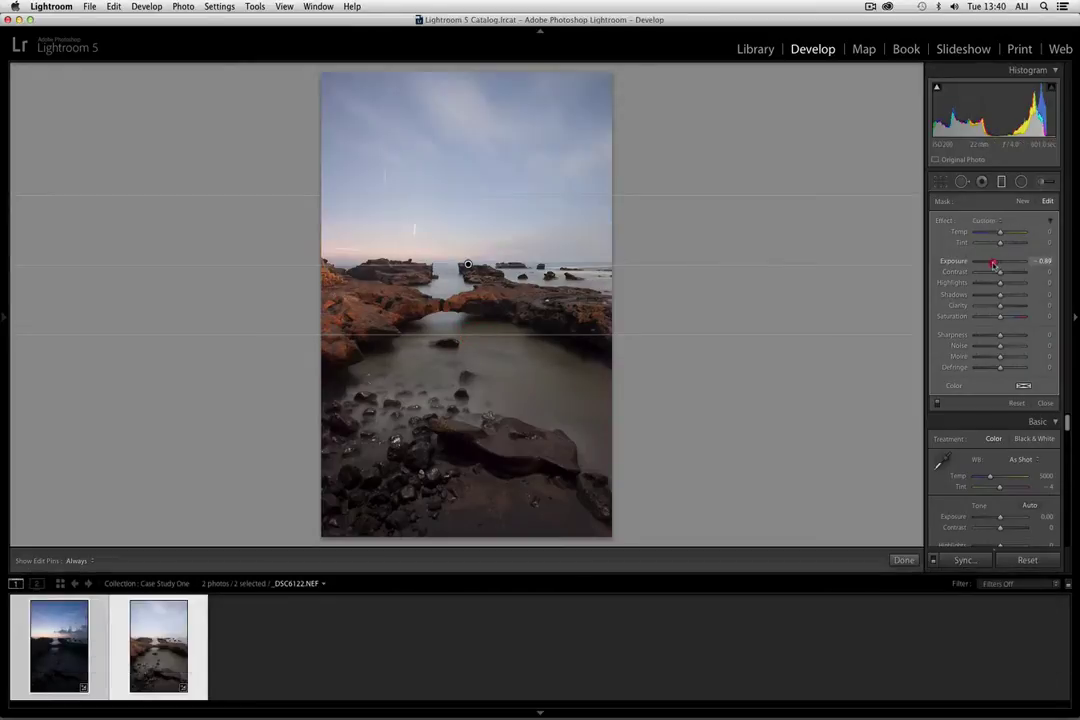
drag(994, 264, 986, 264)
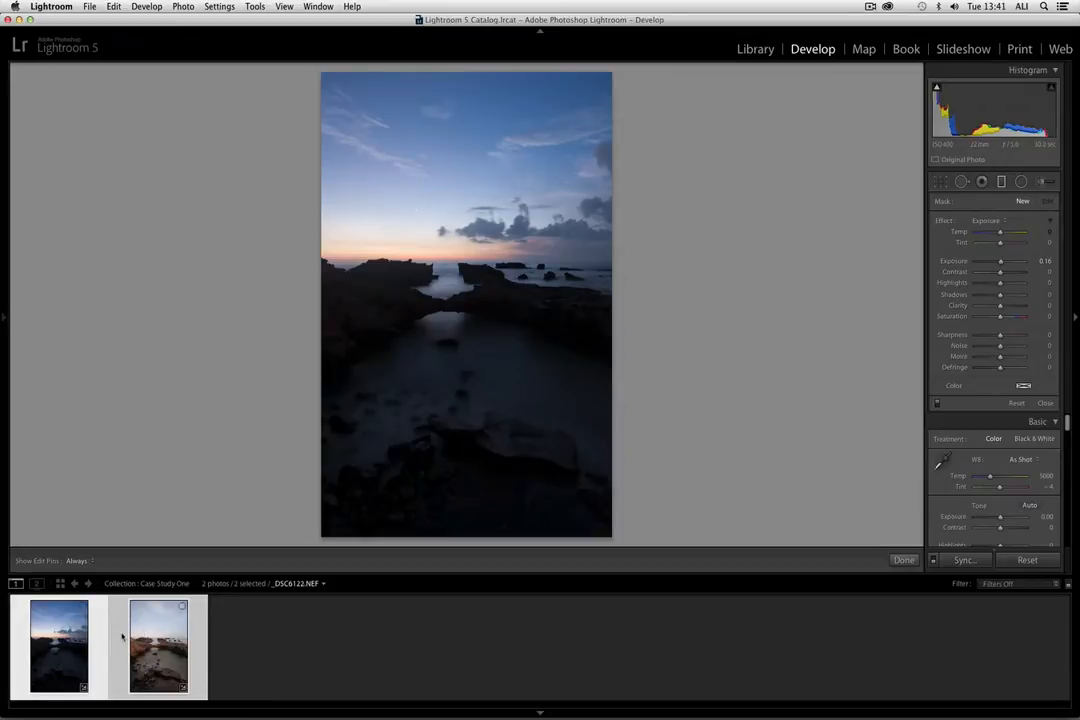
Step: Send both selected exposures to Photoshop as stacked layers in one document
right_click(156, 644)
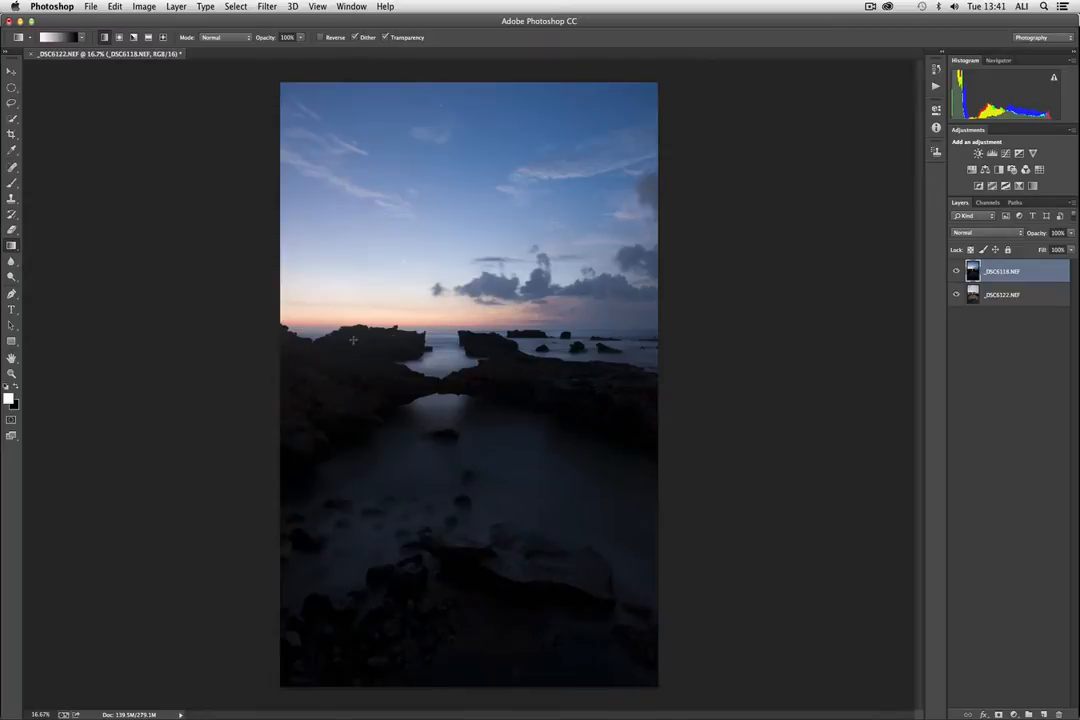
mouse_move(344, 340)
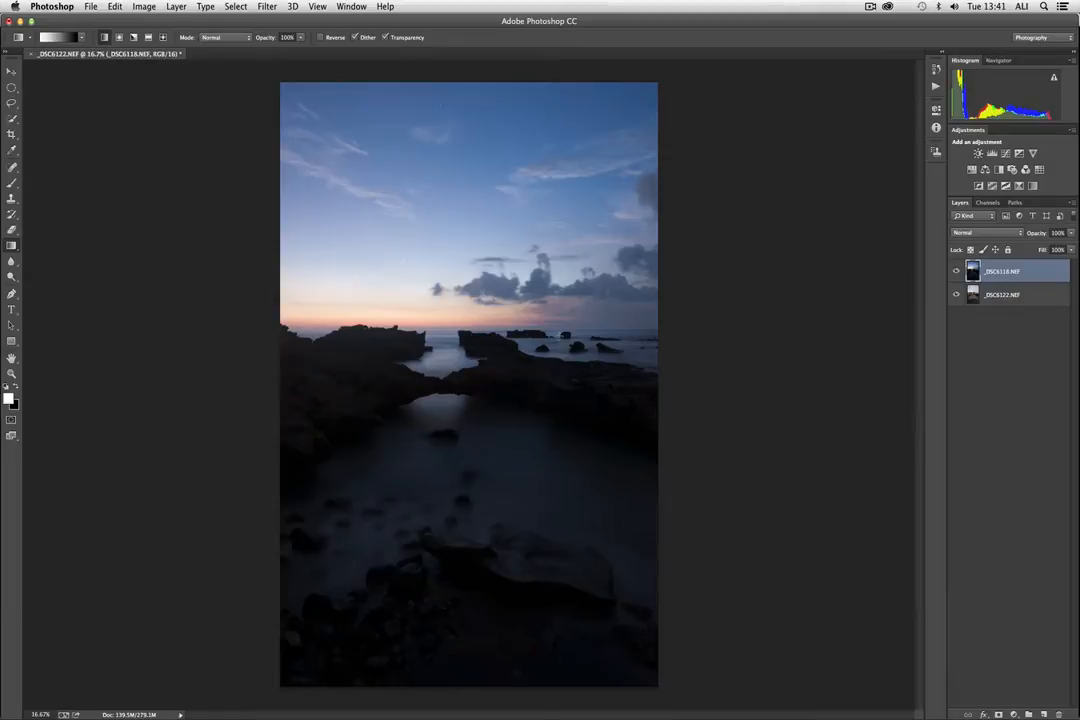
mouse_move(400, 352)
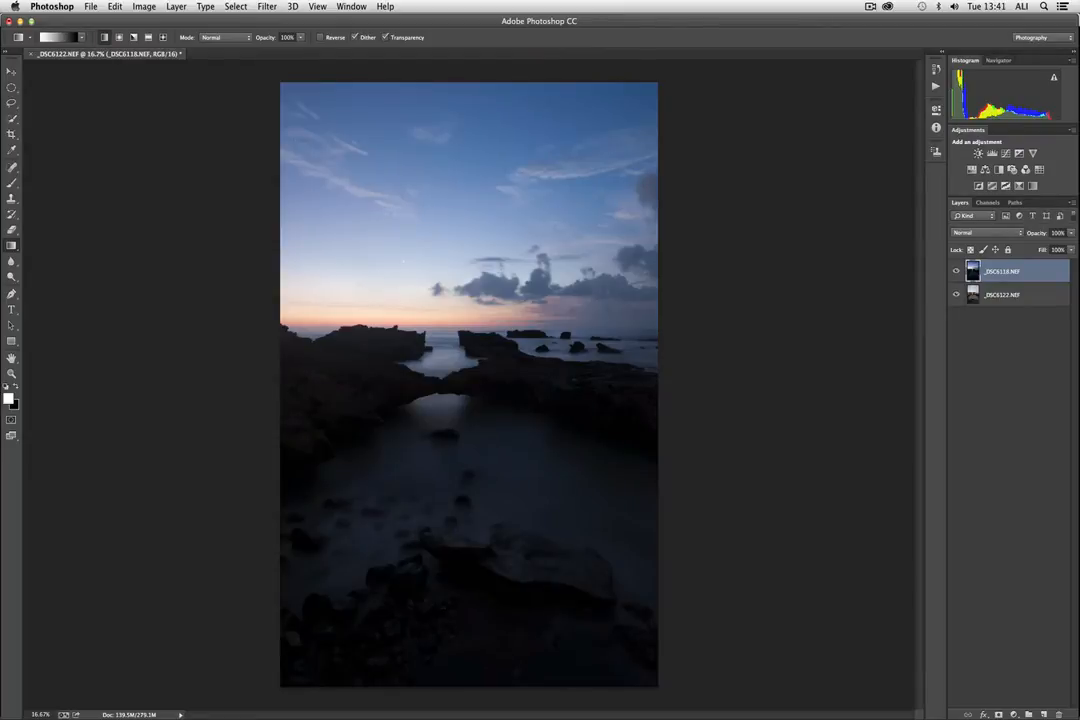
mouse_move(420, 316)
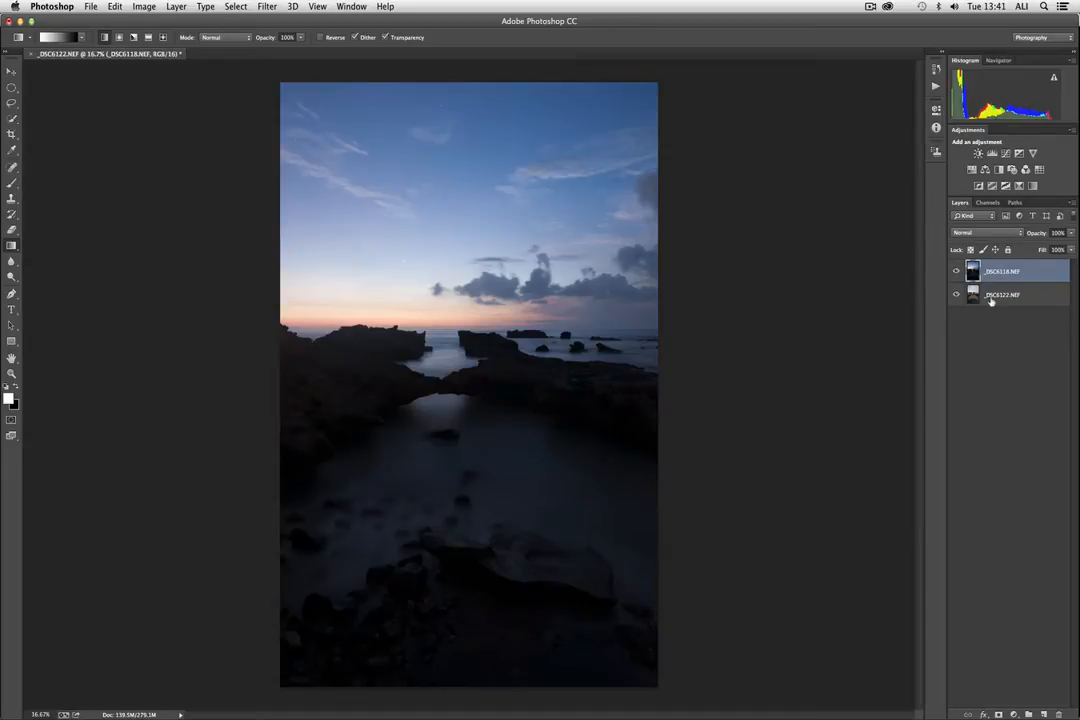
Step: Toggle the dark exposure layer to compare, then add a layer mask to it
click(956, 272)
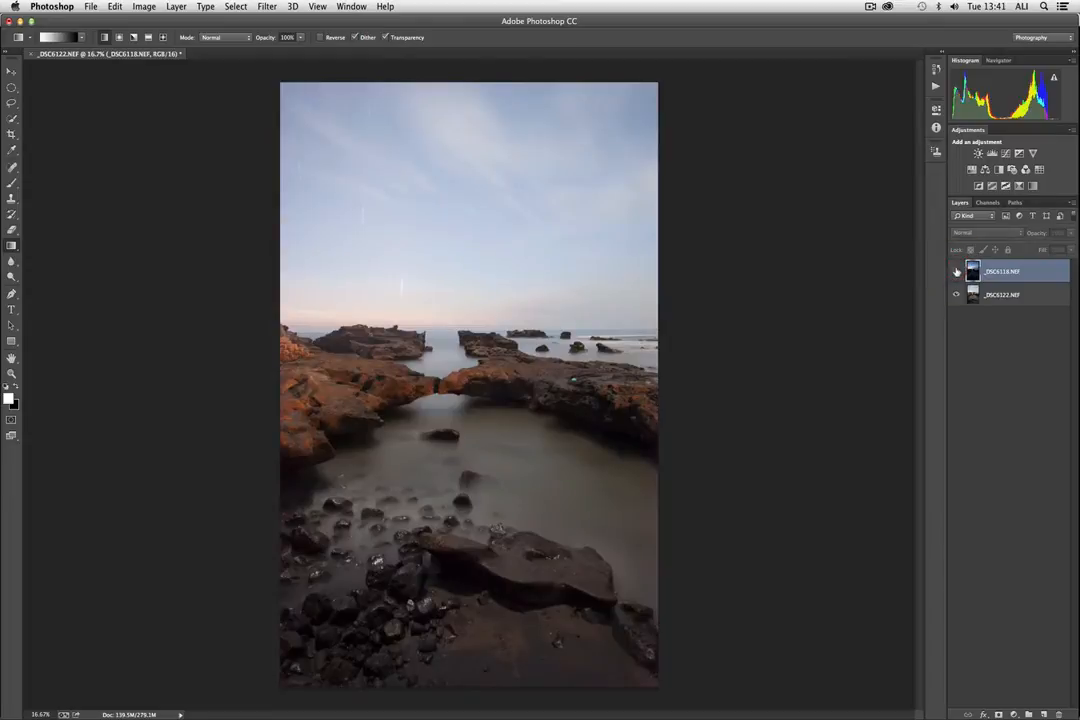
click(956, 272)
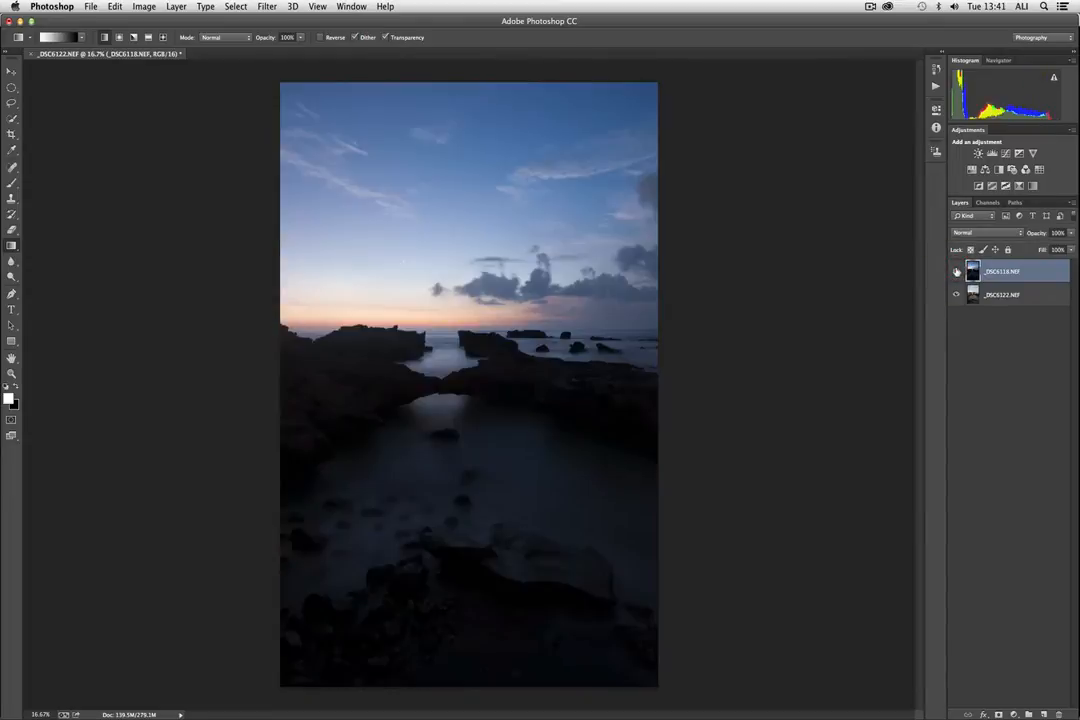
click(956, 272)
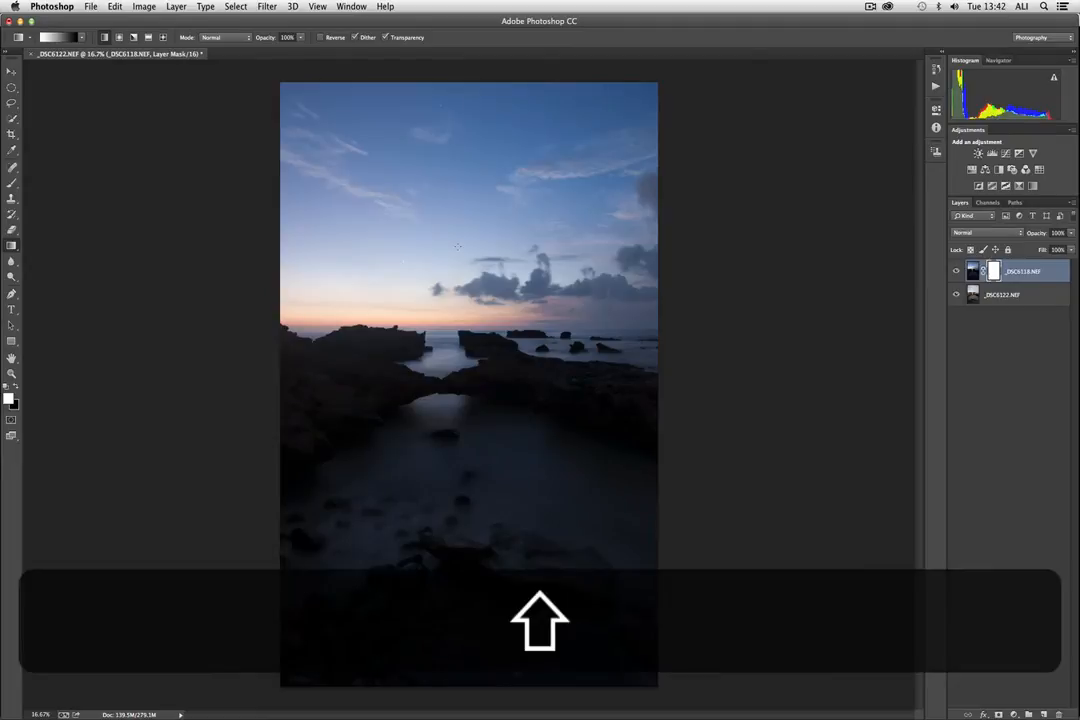
Step: Draw a black-to-white gradient on the mask across the horizon, redrawing until the blend looks right
drag(456, 248, 444, 412)
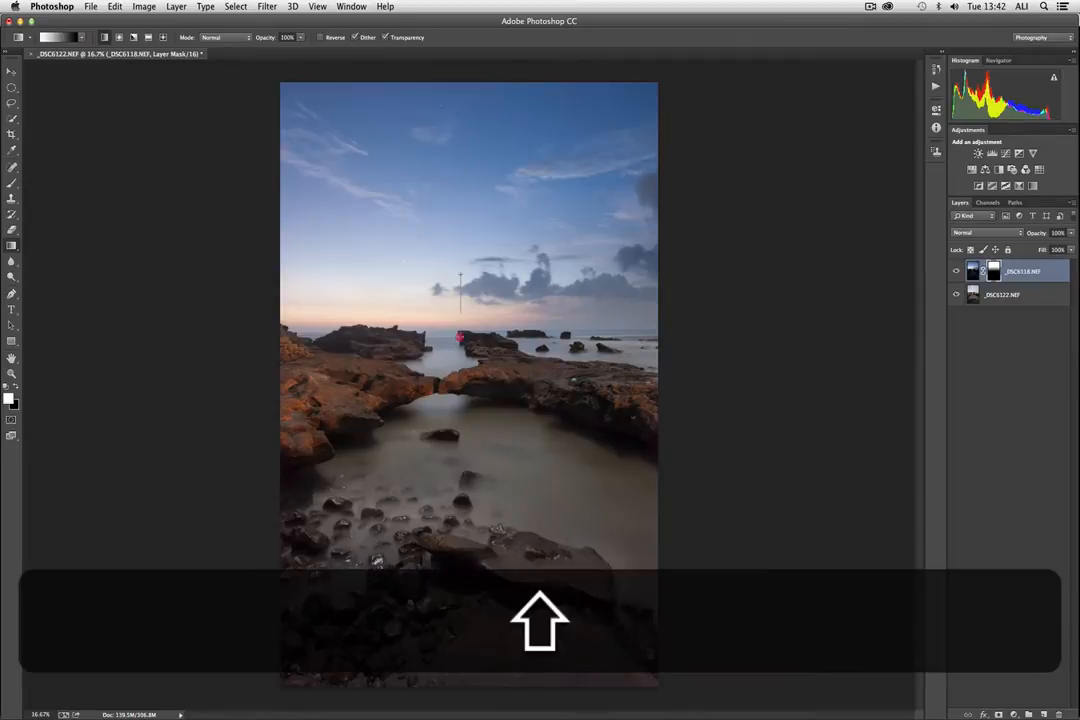
click(454, 362)
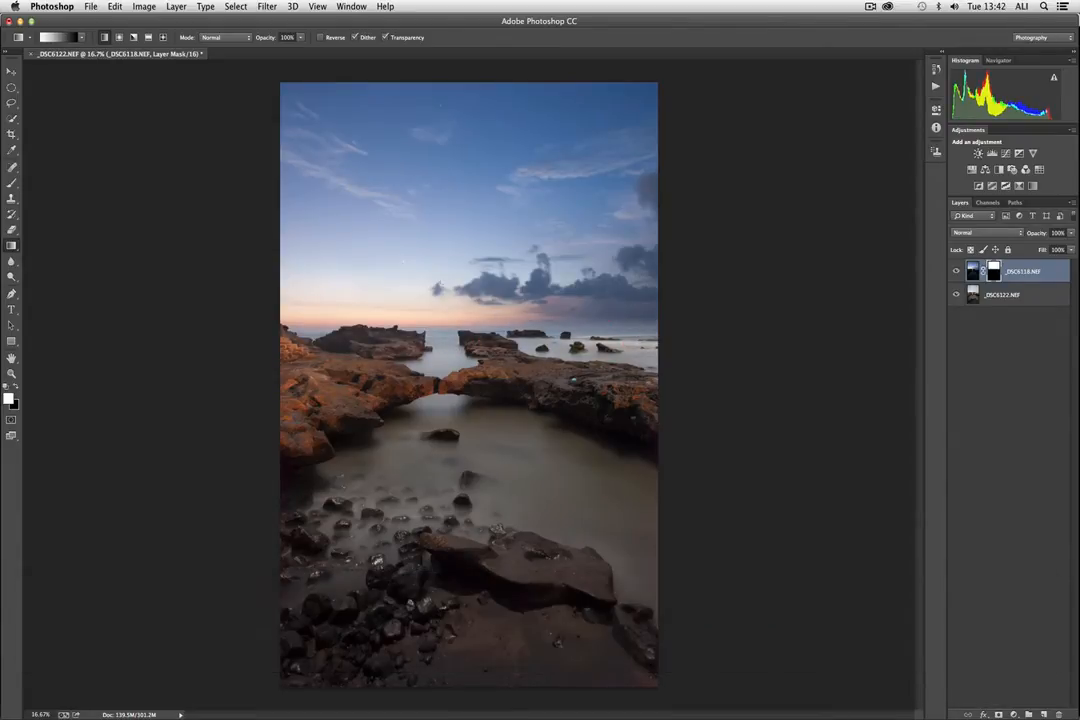
drag(468, 270, 468, 402)
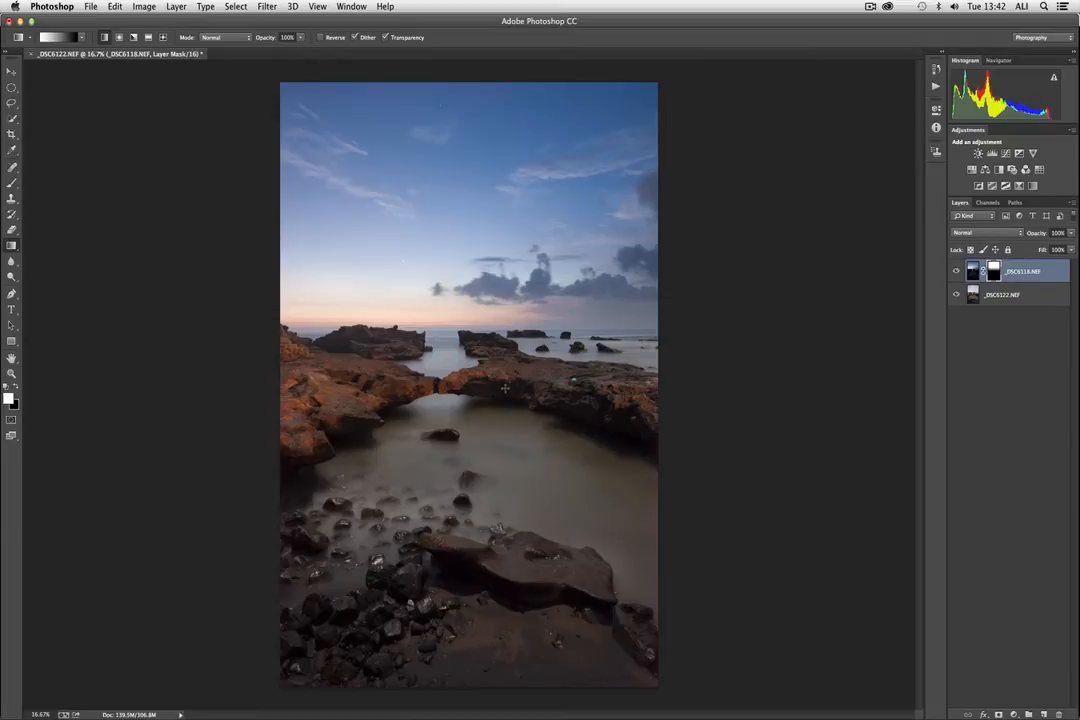
click(956, 272)
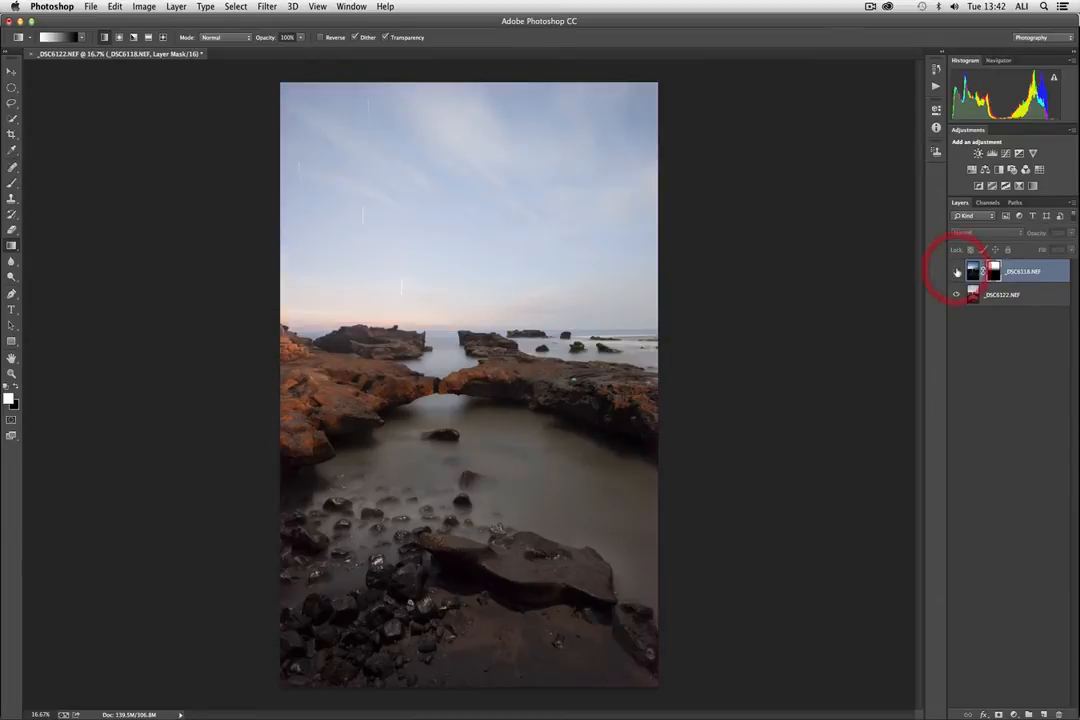
click(956, 272)
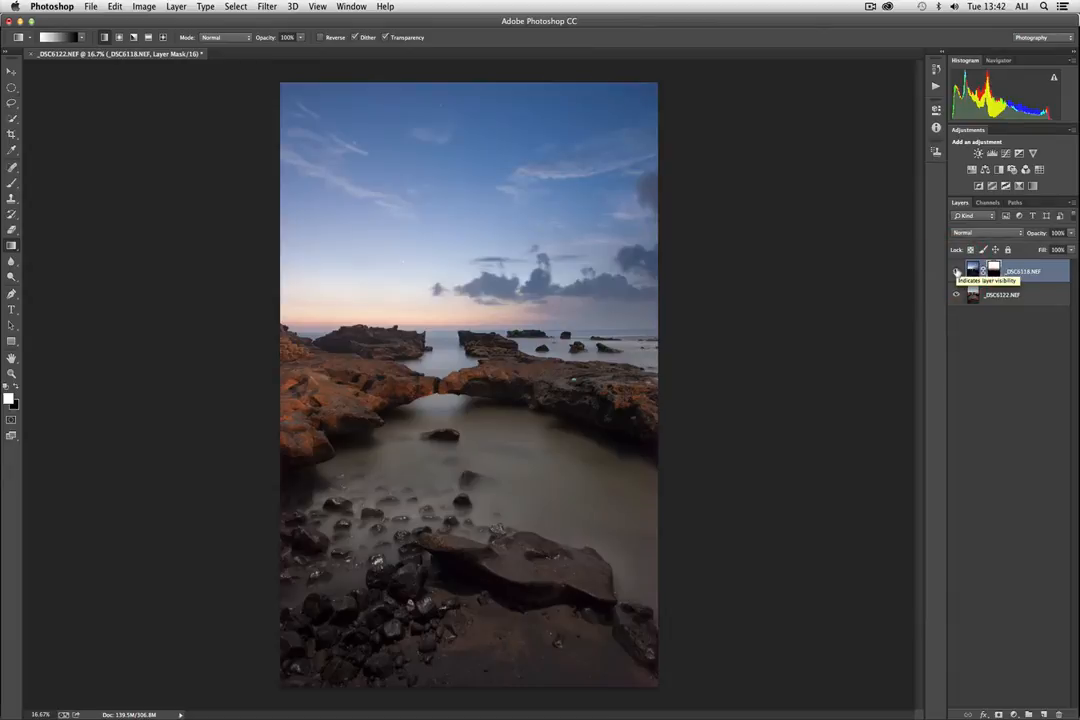
mouse_move(852, 316)
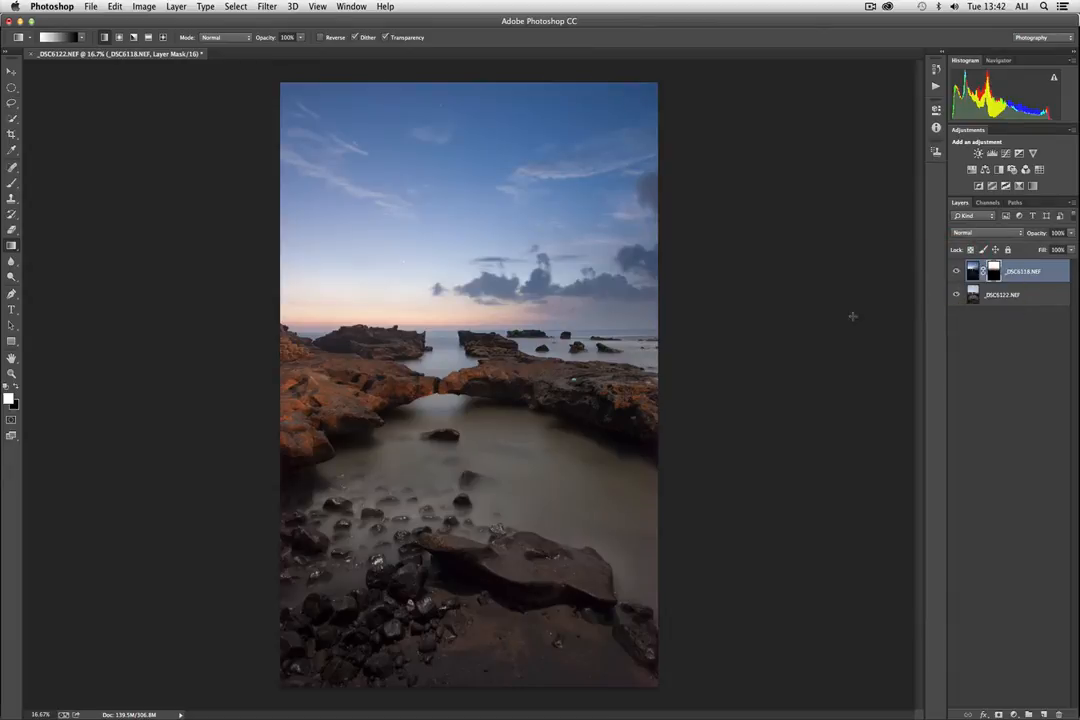
mouse_move(392, 344)
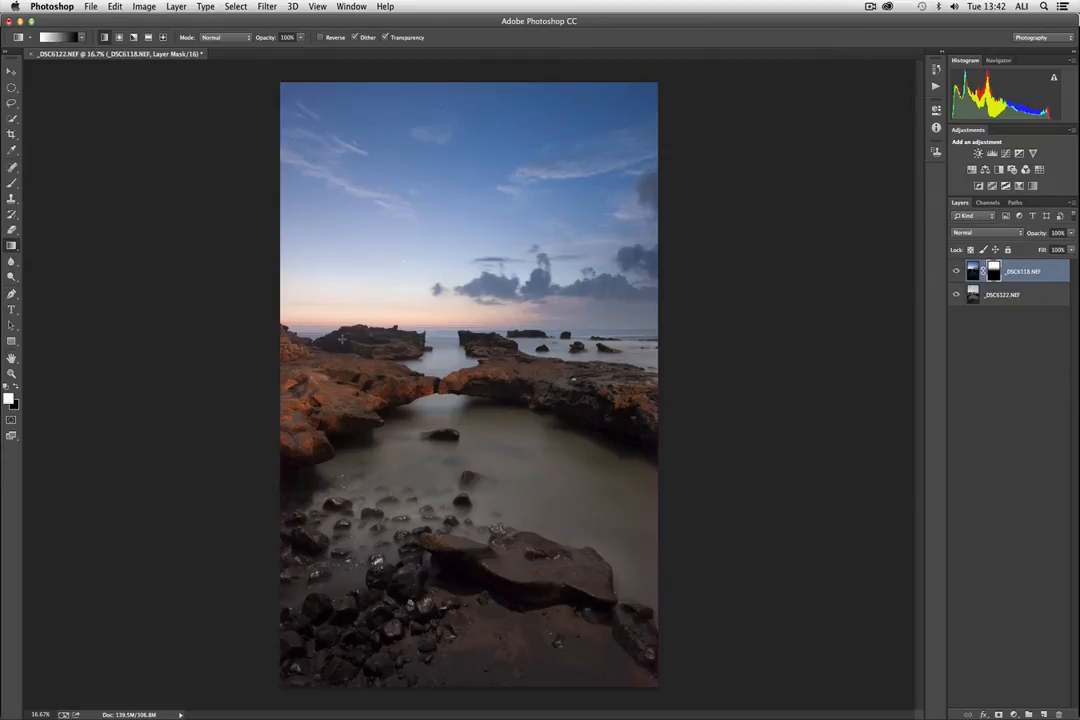
mouse_move(384, 344)
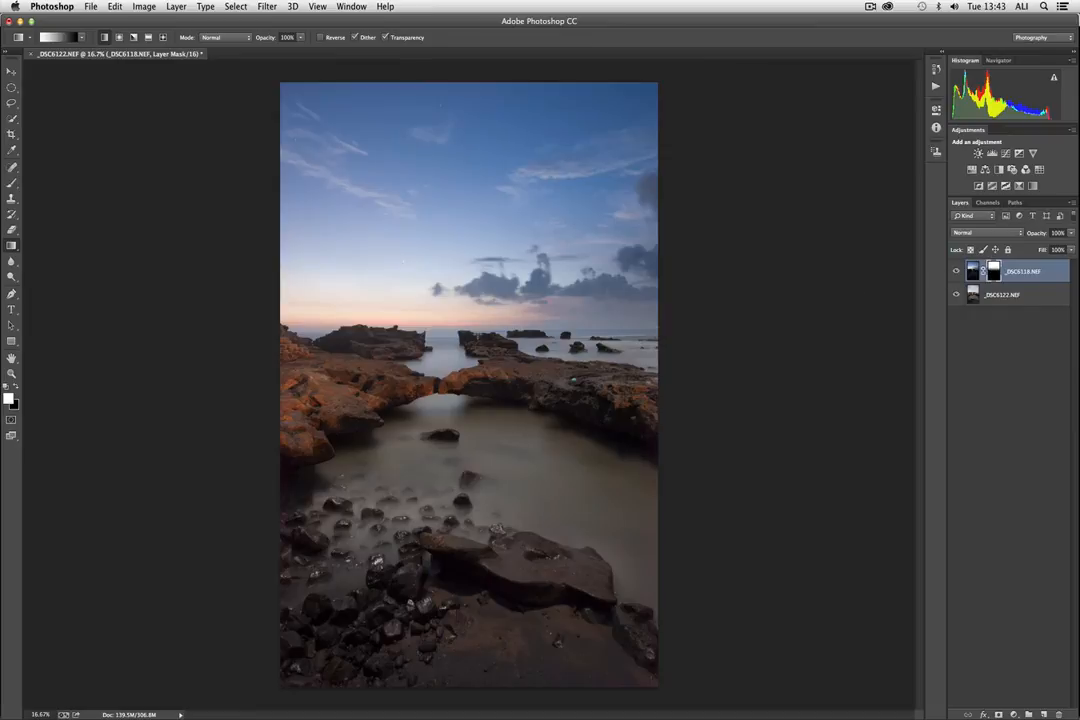
mouse_move(696, 352)
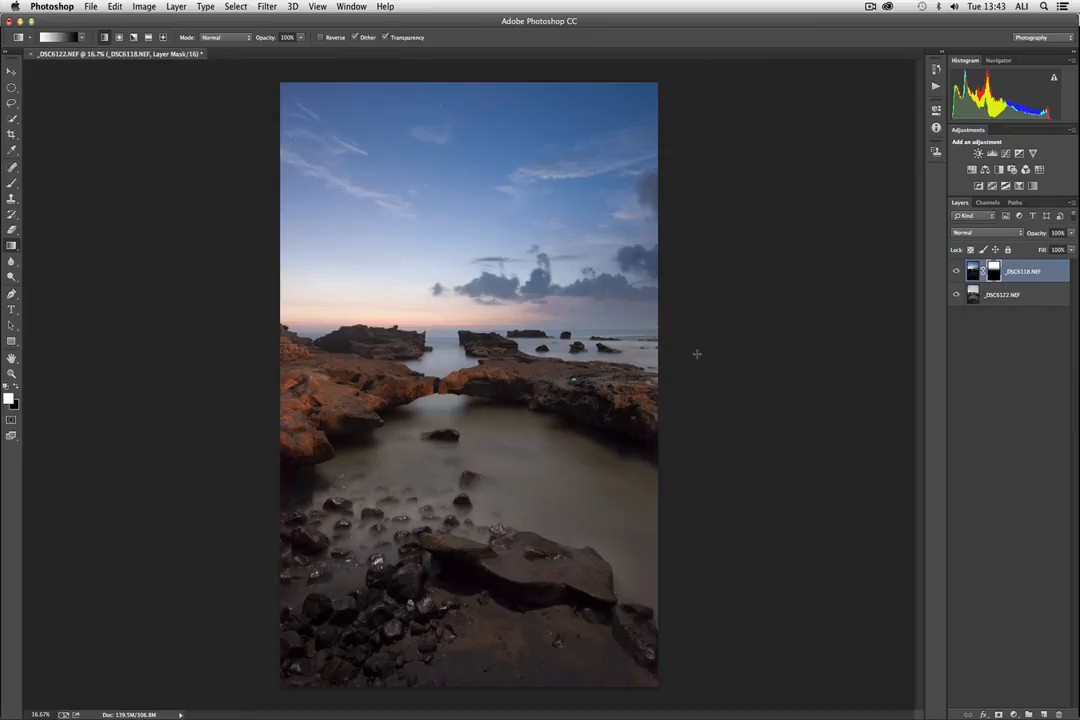